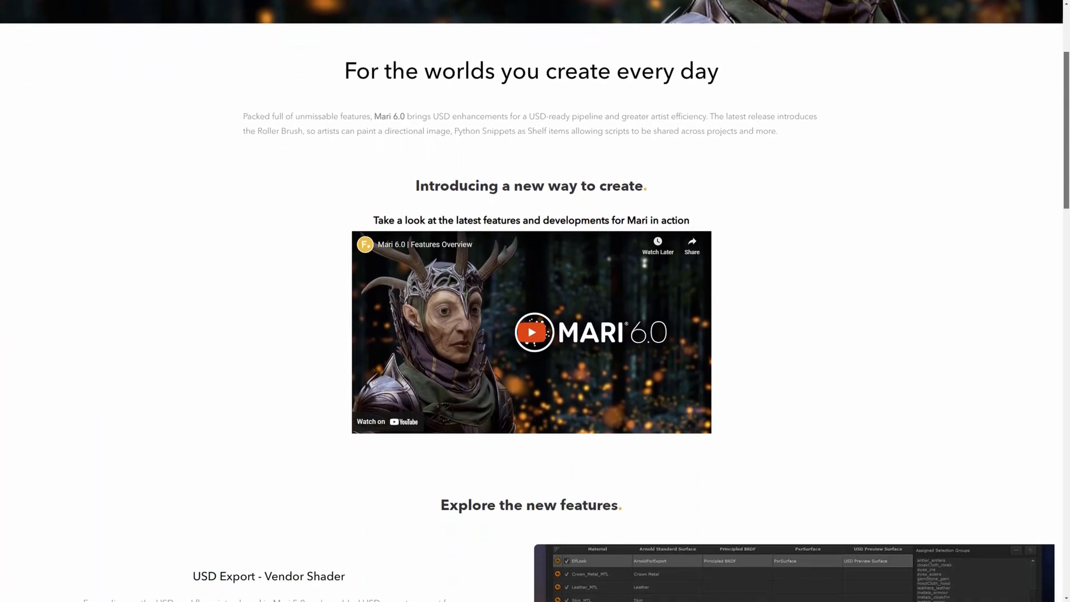
pyautogui.scroll(-3)
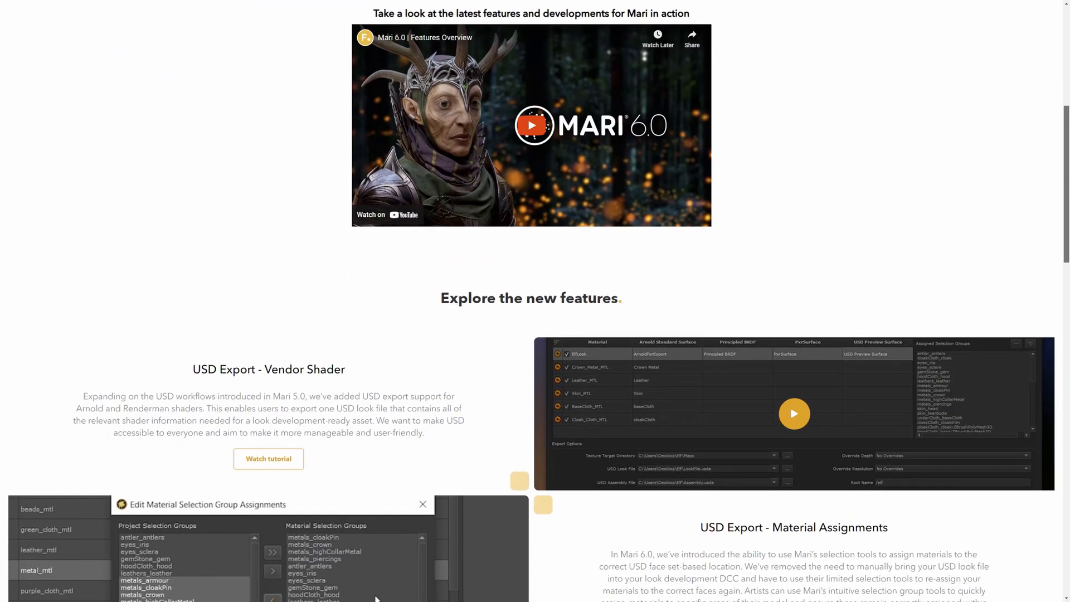